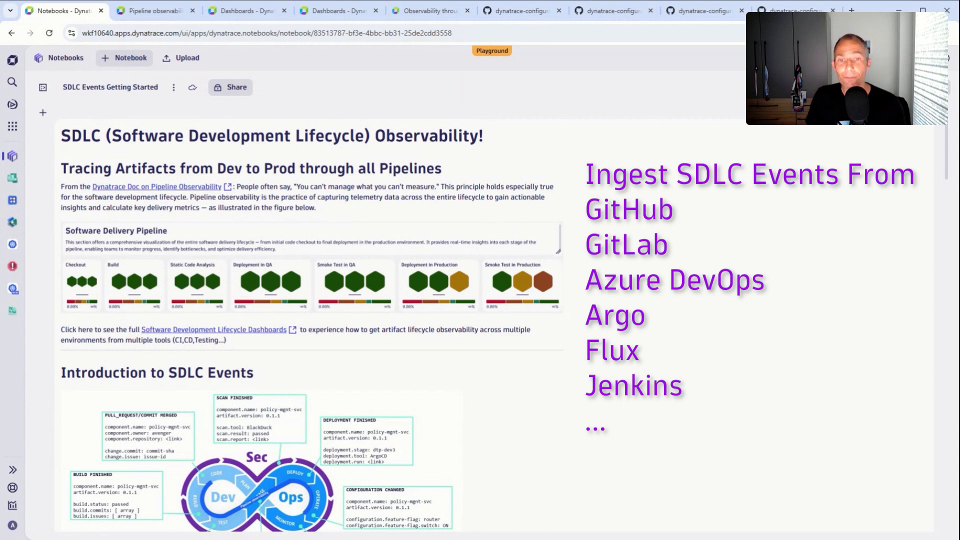
pyautogui.moveTo(506, 154)
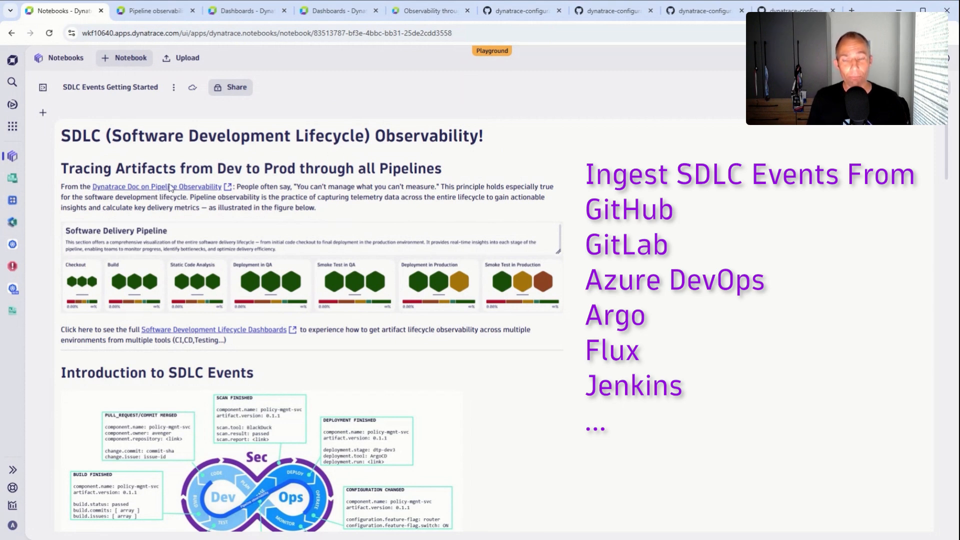
pyautogui.moveTo(149, 296)
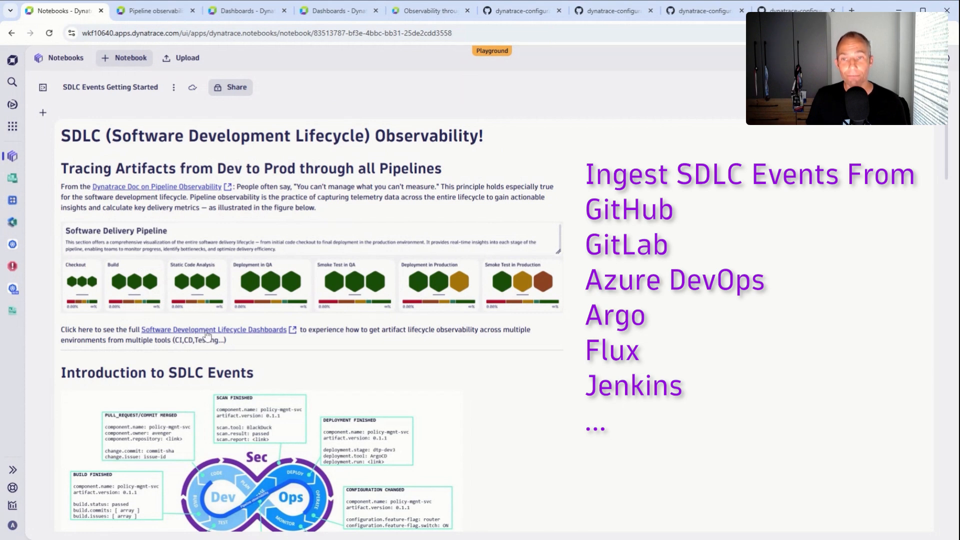
# - Scroll further down through the SDLC Events notebook content
pyautogui.scroll(-3)
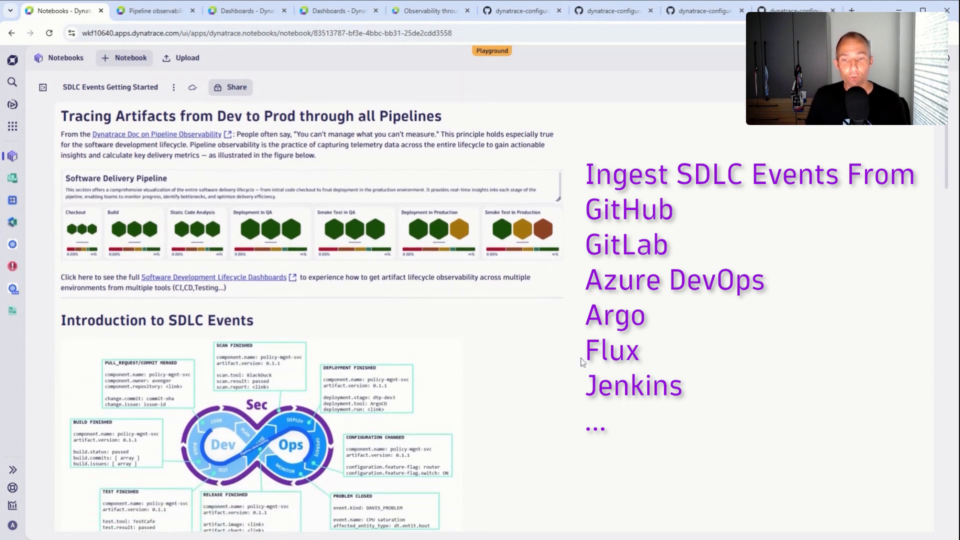
pyautogui.scroll(-3)
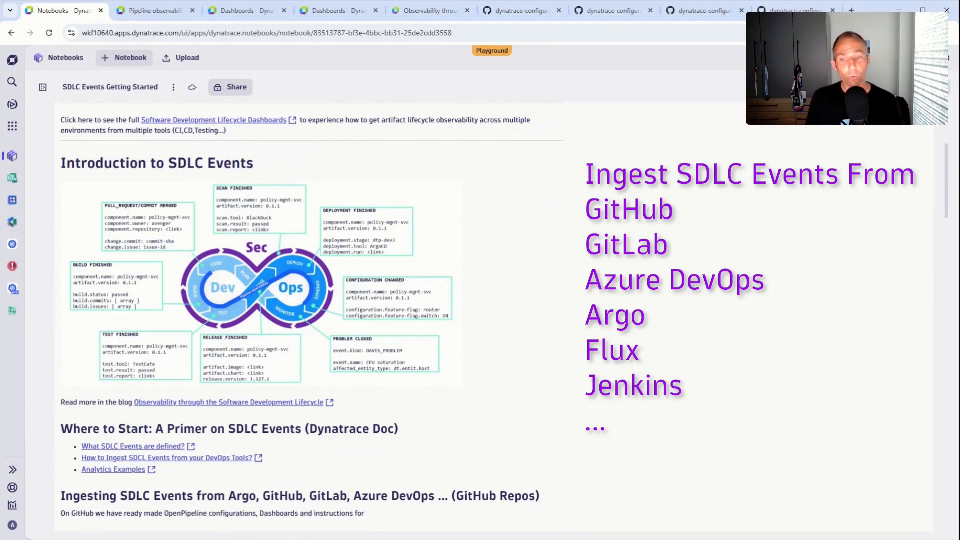
pyautogui.moveTo(669, 348)
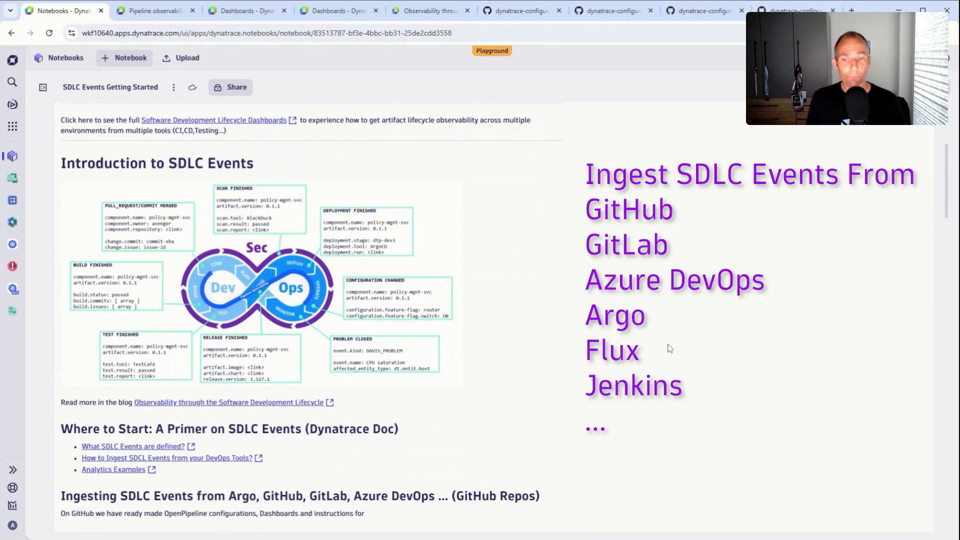
pyautogui.scroll(-3)
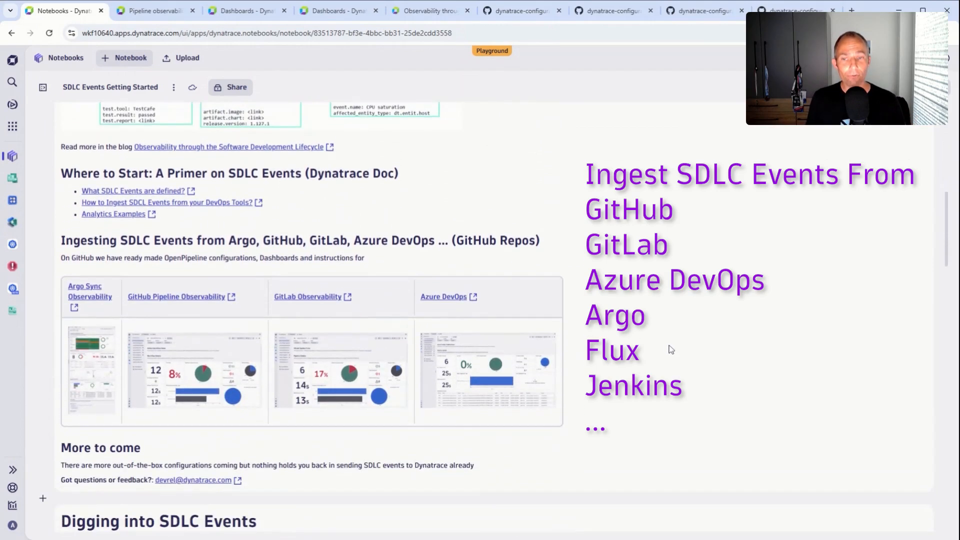
pyautogui.scroll(-3)
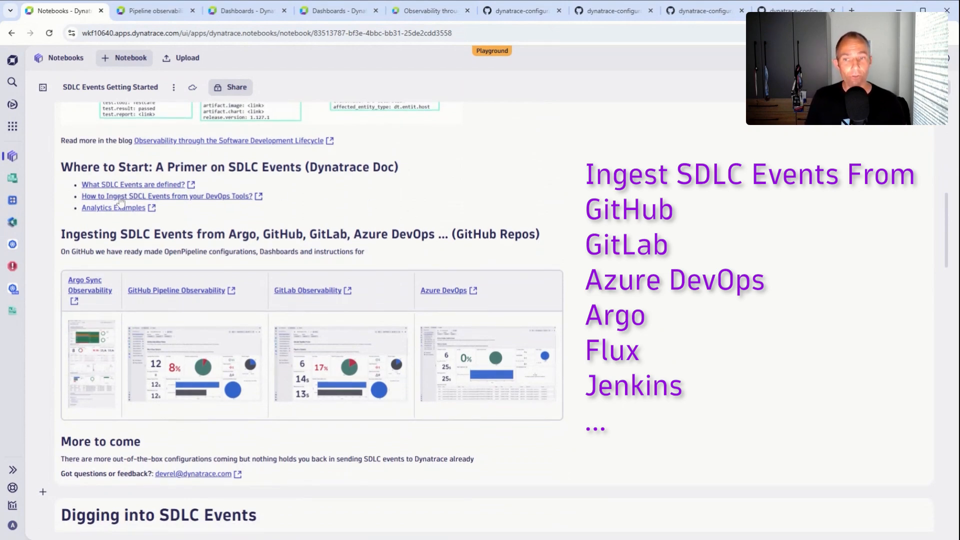
pyautogui.moveTo(104, 305)
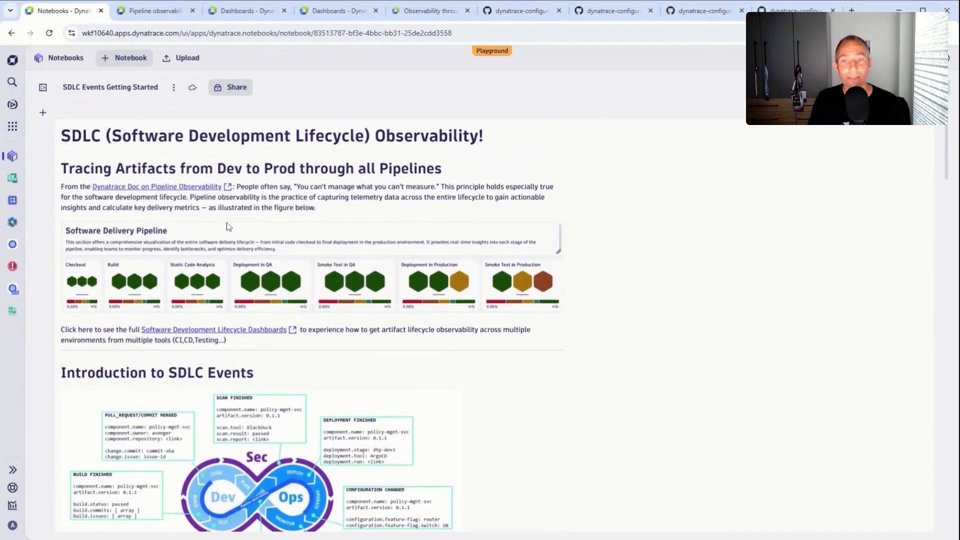
# - View the SDLC Observability dashboard's release health and post-deployment validation sections
pyautogui.click(245, 11)
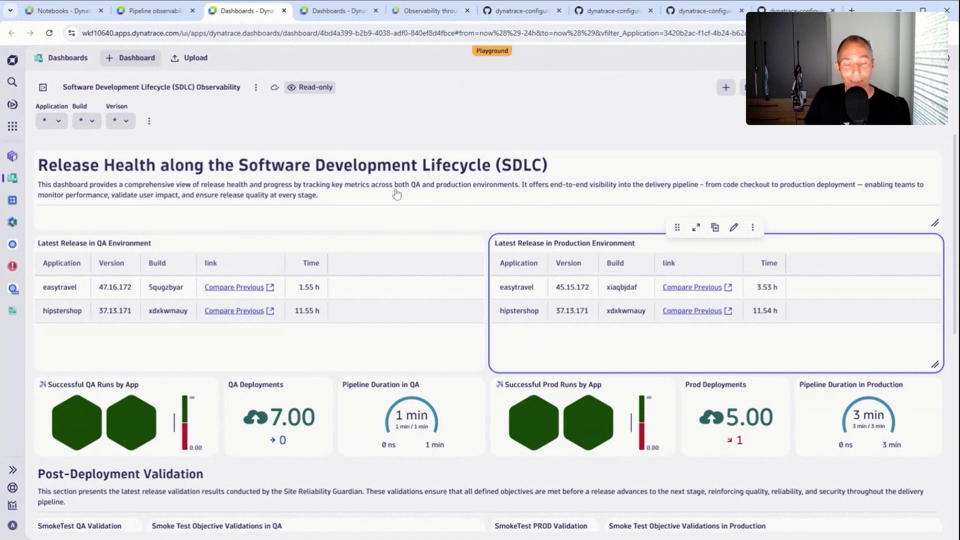
pyautogui.moveTo(435, 209)
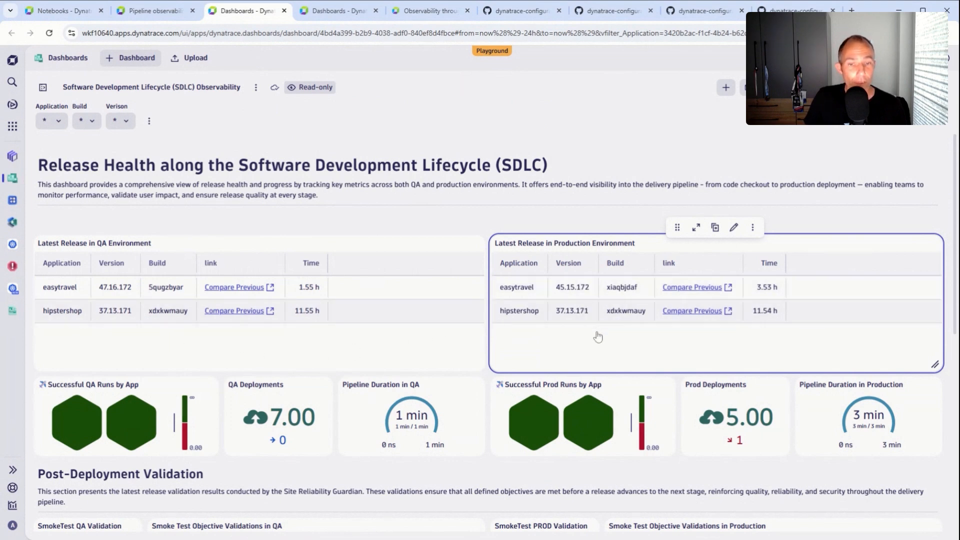
pyautogui.scroll(-3)
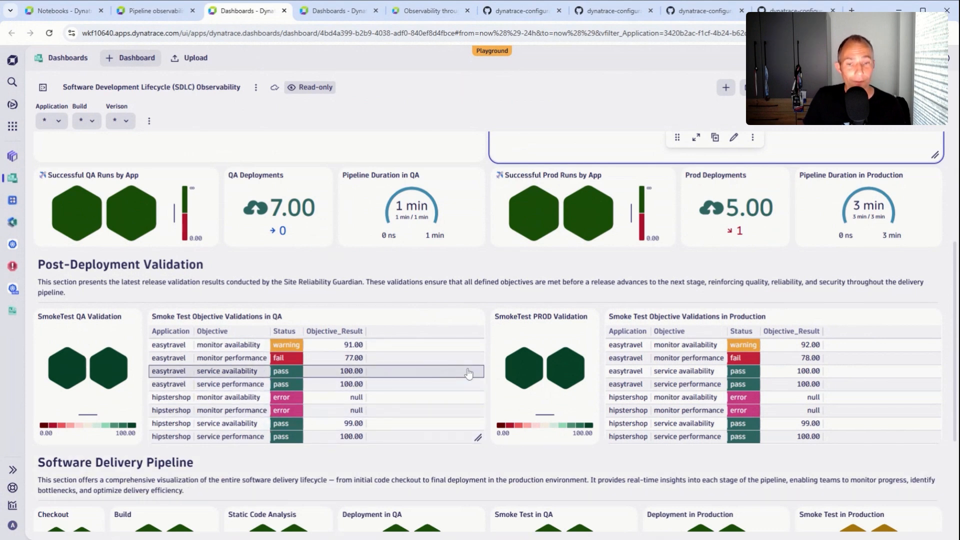
pyautogui.scroll(-3)
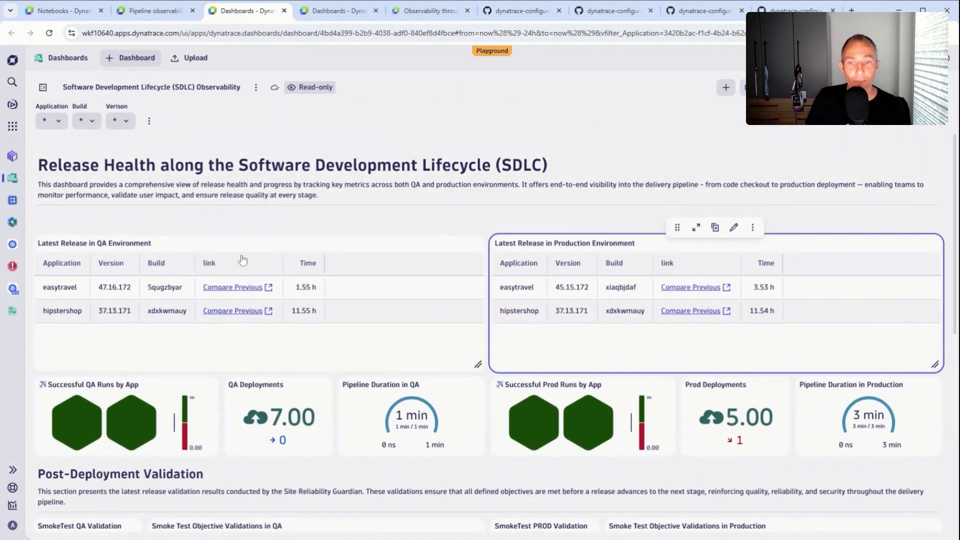
pyautogui.click(338, 11)
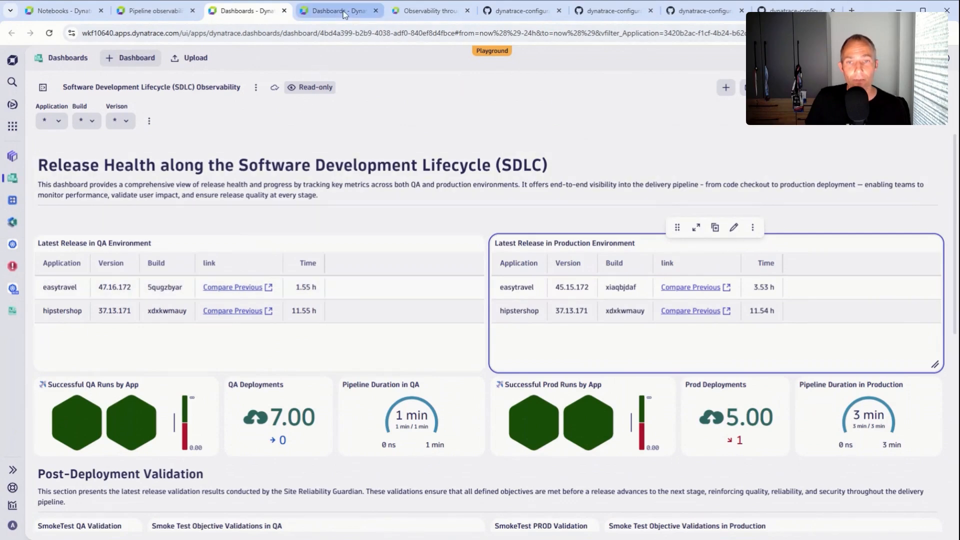
# - Browse Release Comparison Insights for easytrade in QA across metrics, logs and security panels
pyautogui.click(338, 11)
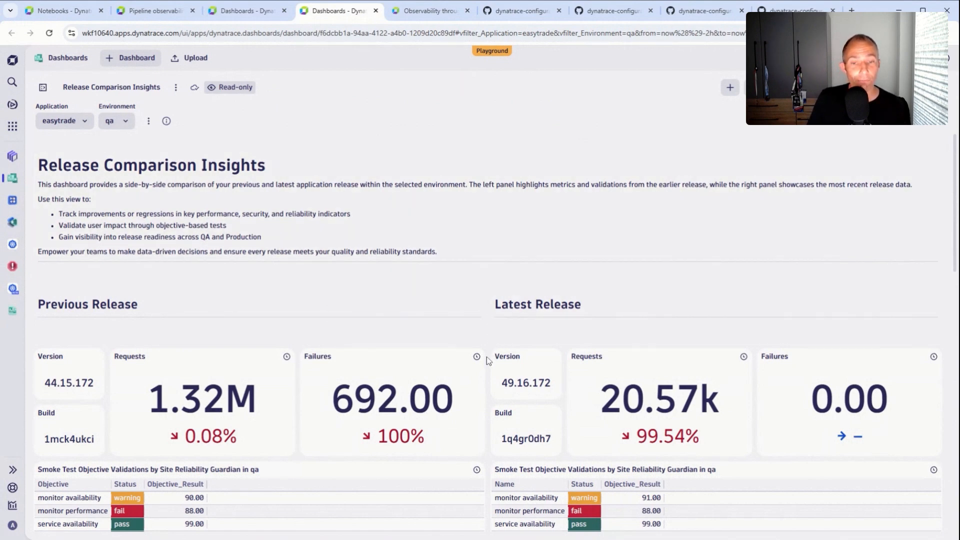
pyautogui.scroll(-3)
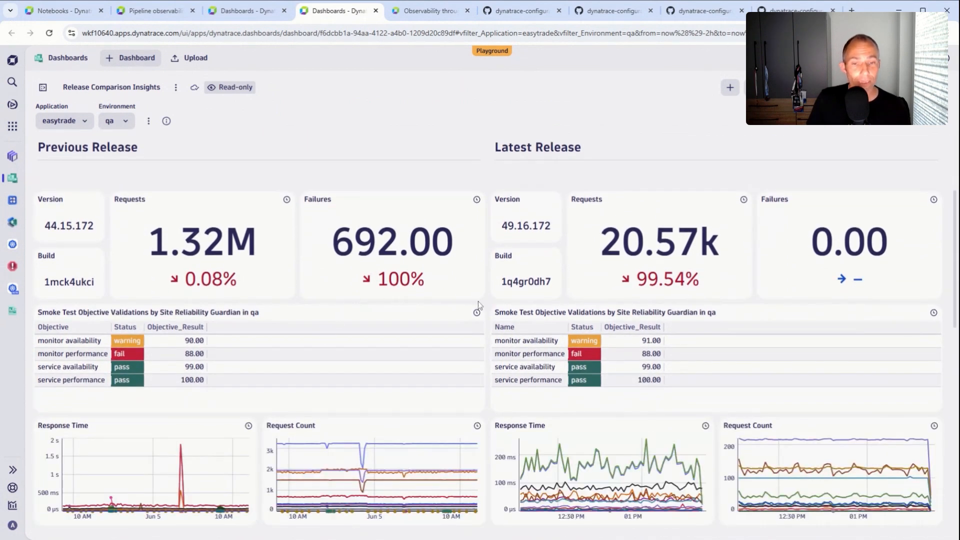
pyautogui.scroll(-3)
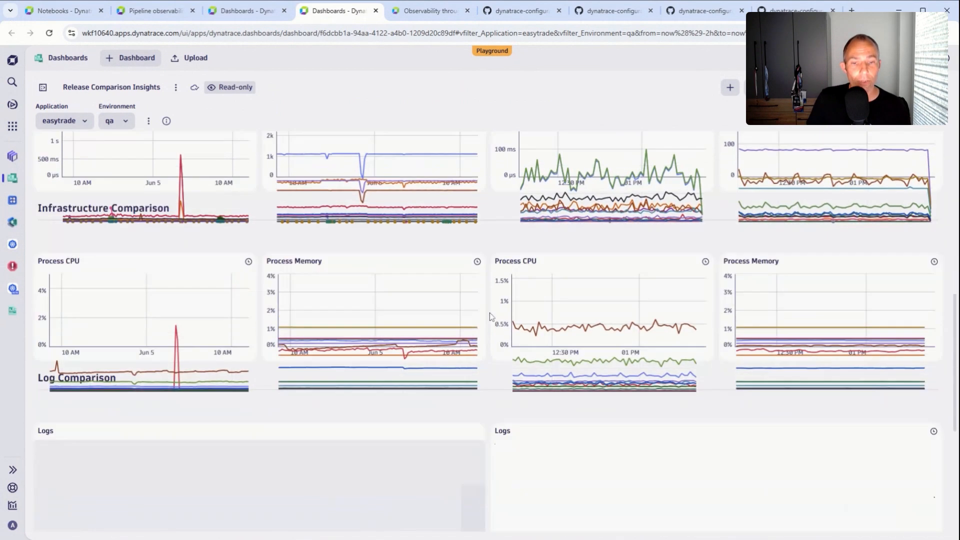
pyautogui.scroll(-3)
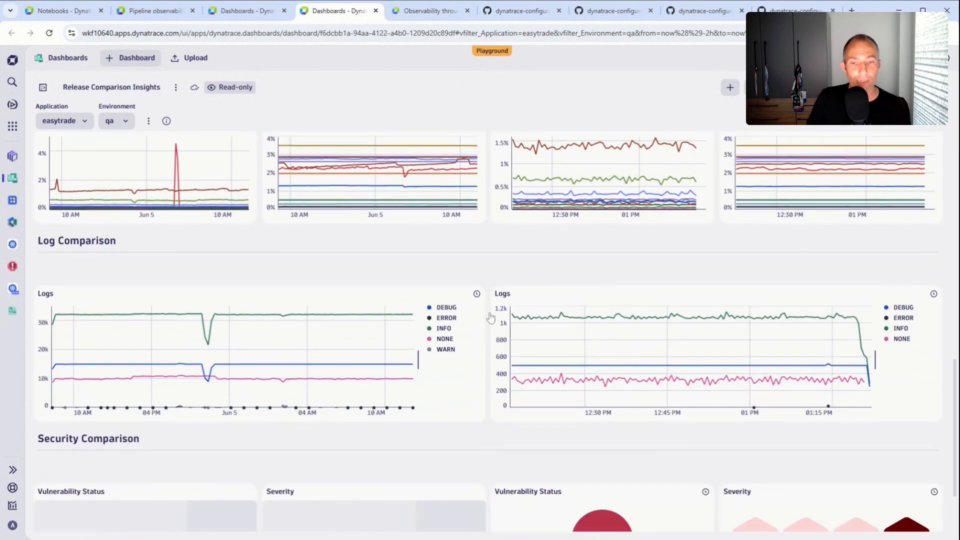
pyautogui.scroll(-3)
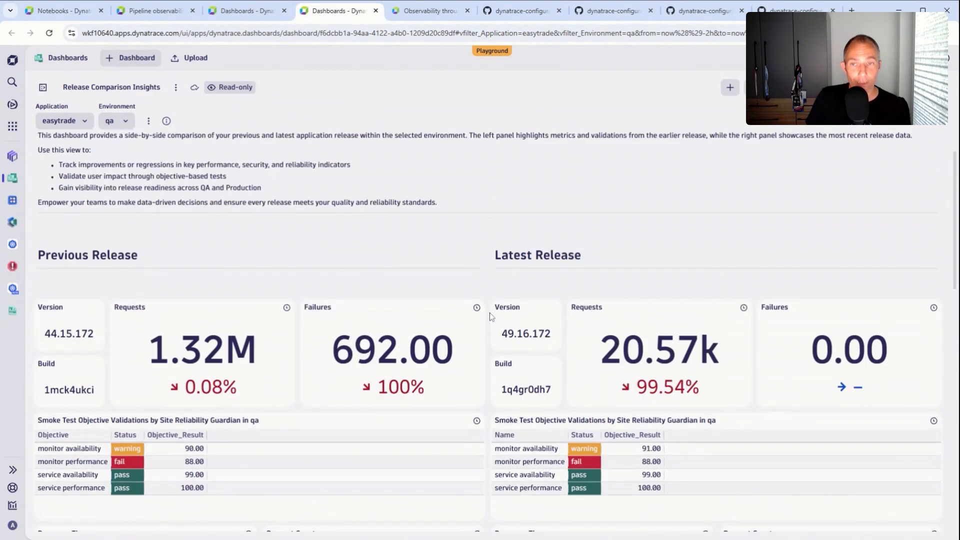
# - Return to the SDLC Events Getting Started notebook and scroll toward Ingesting SDLC Events
pyautogui.click(58, 11)
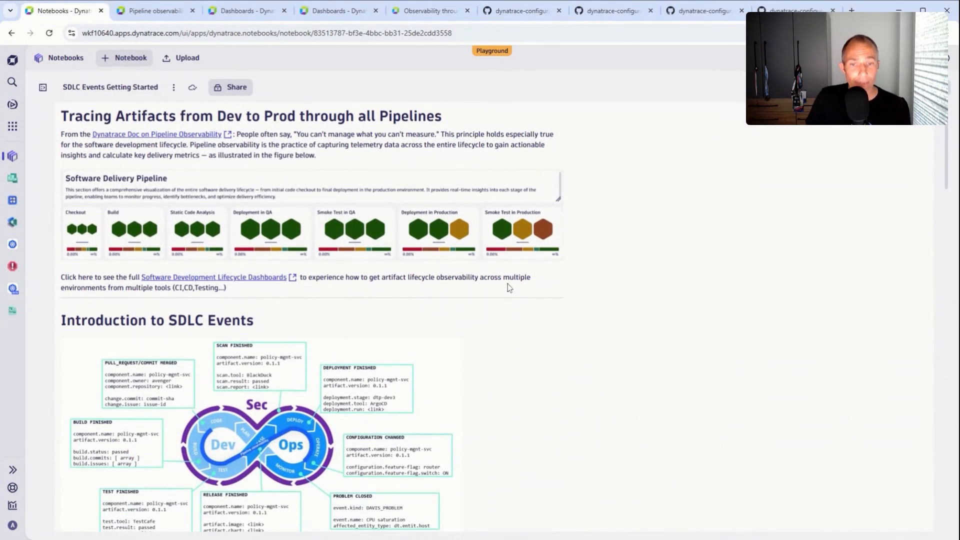
pyautogui.scroll(-3)
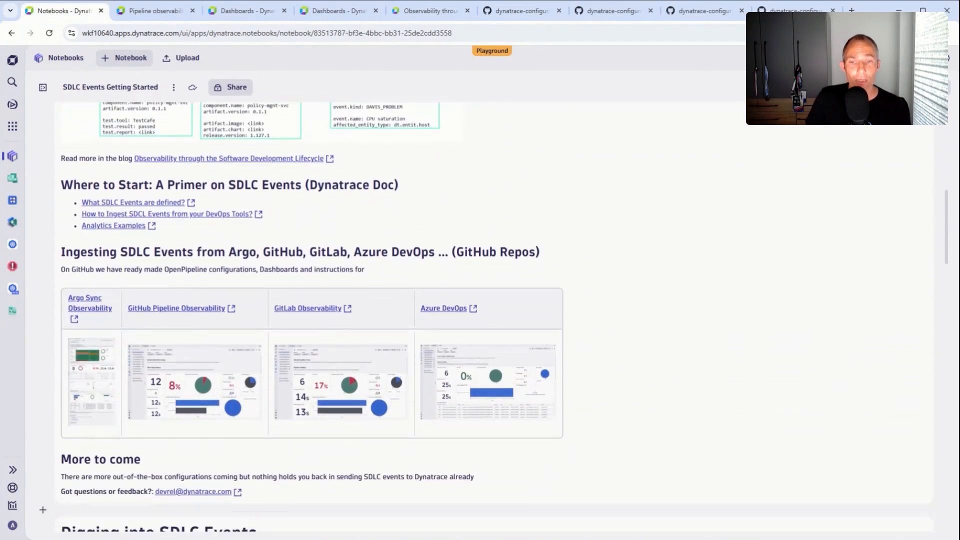
pyautogui.scroll(-3)
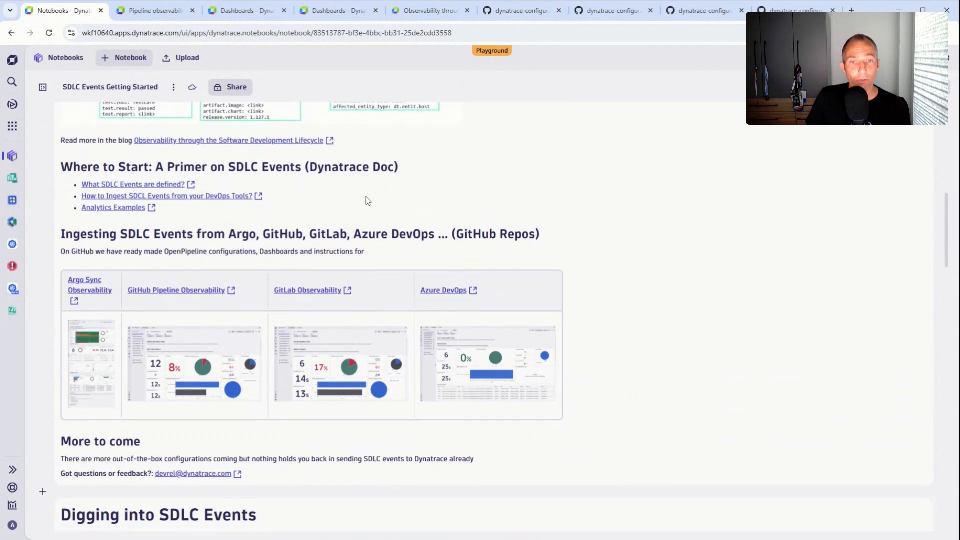
# - View the github_pipeline_observability README covering the Workflow Pulse and Pull Requests dashboards
pyautogui.click(520, 10)
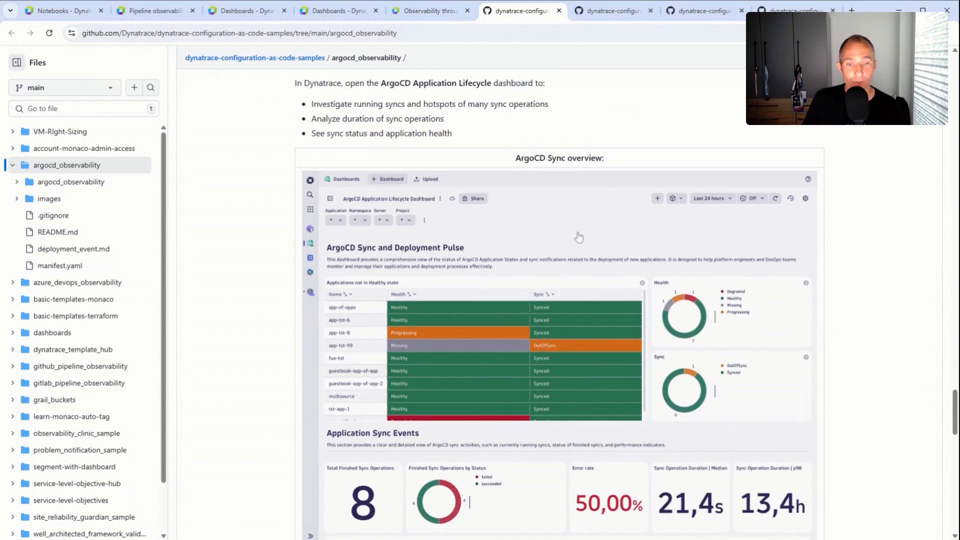
pyautogui.click(612, 10)
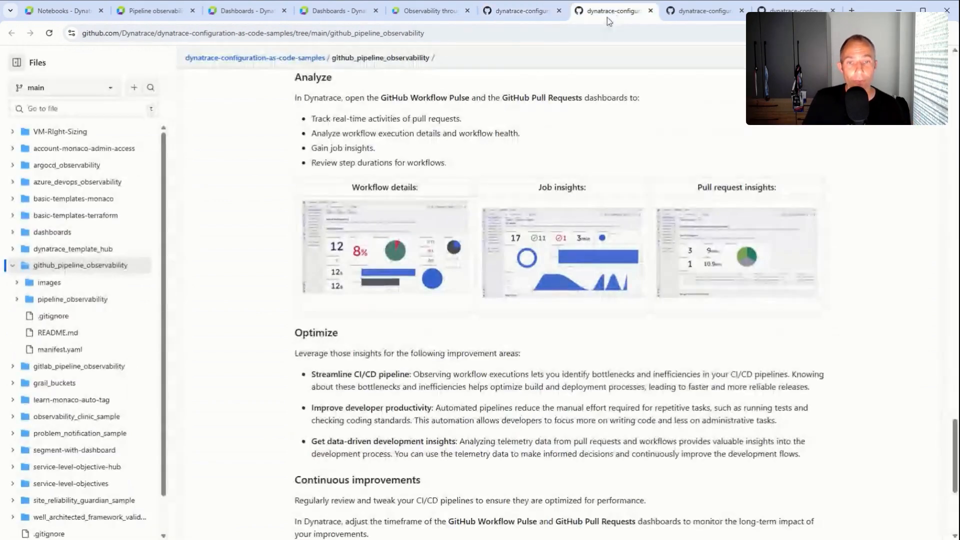
pyautogui.scroll(3)
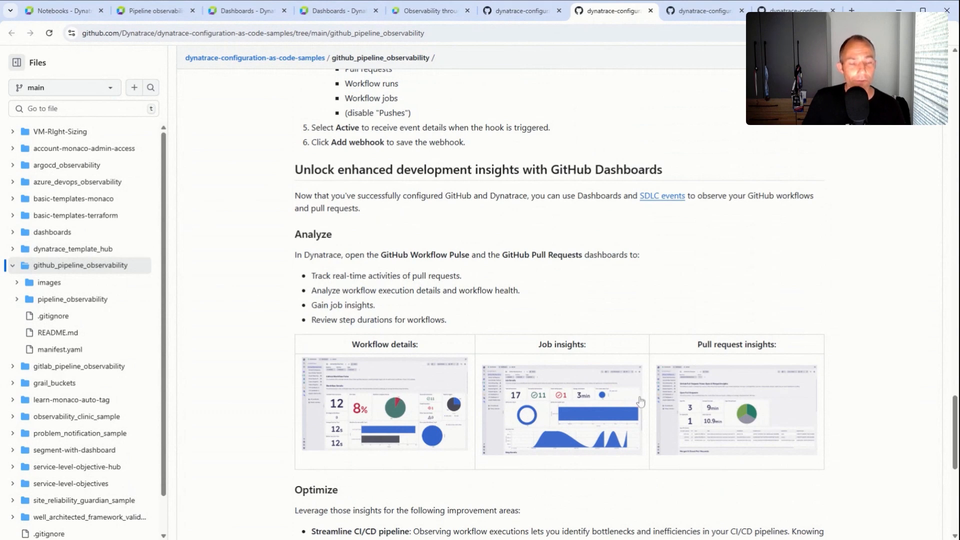
pyautogui.moveTo(549, 366)
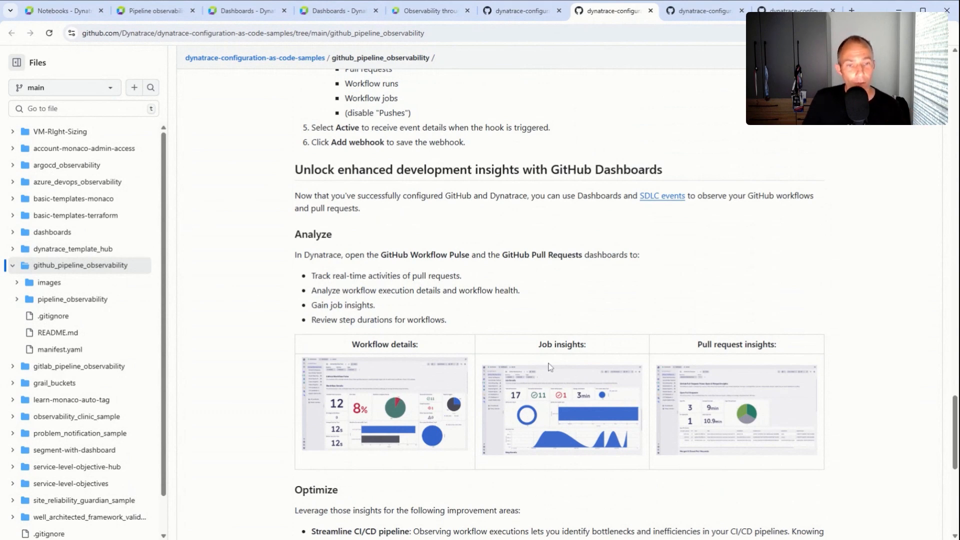
pyautogui.moveTo(202, 111)
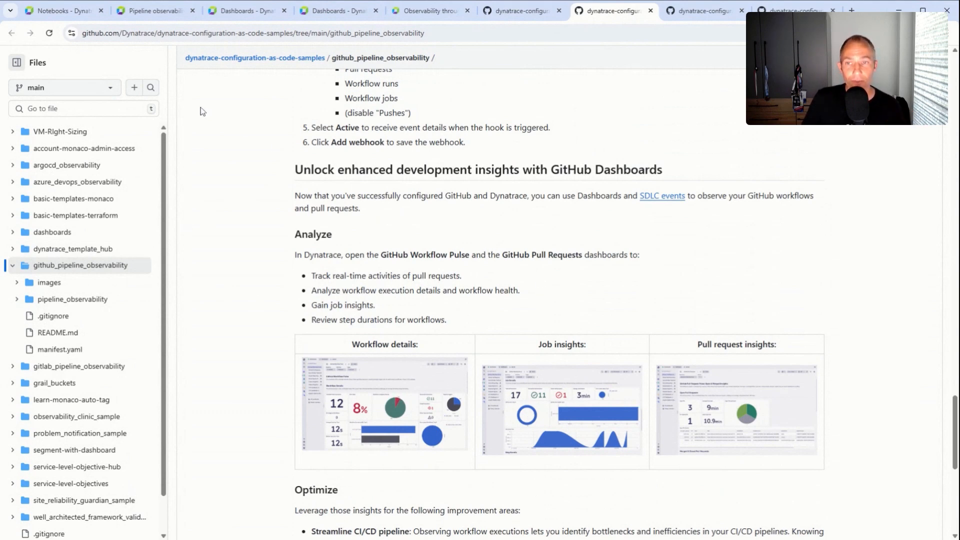
# - Review the notebook's security scan events, per-artifact event counts and event timeseries chart
pyautogui.click(58, 10)
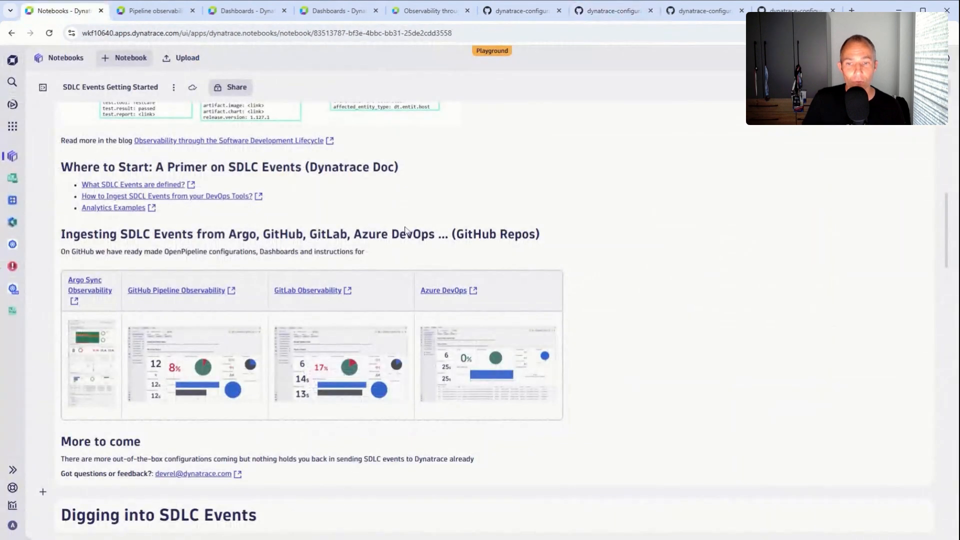
pyautogui.scroll(-3)
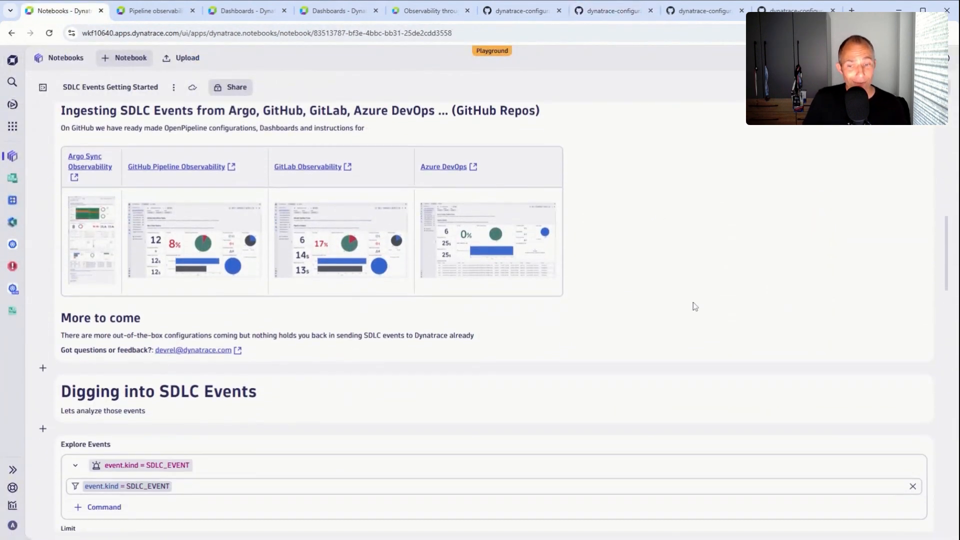
pyautogui.scroll(-3)
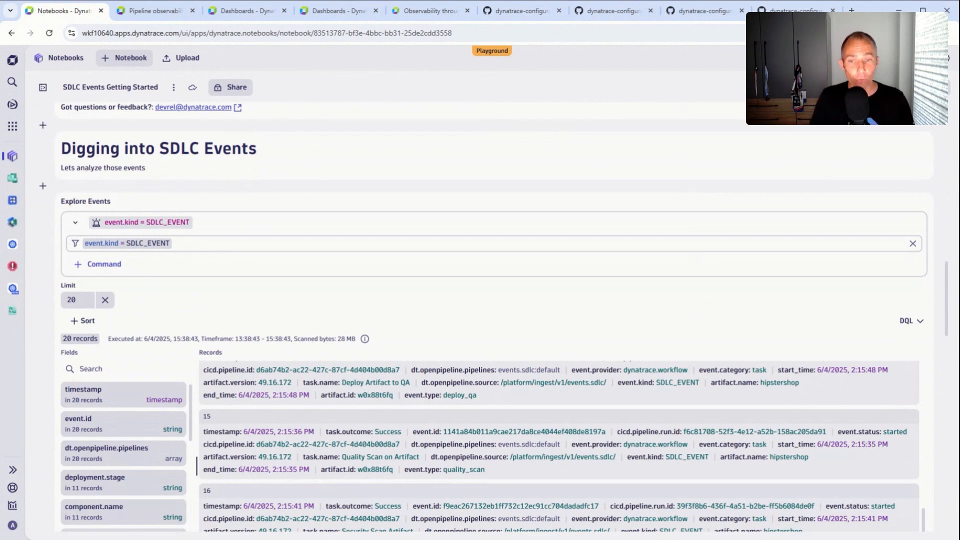
pyautogui.moveTo(659, 302)
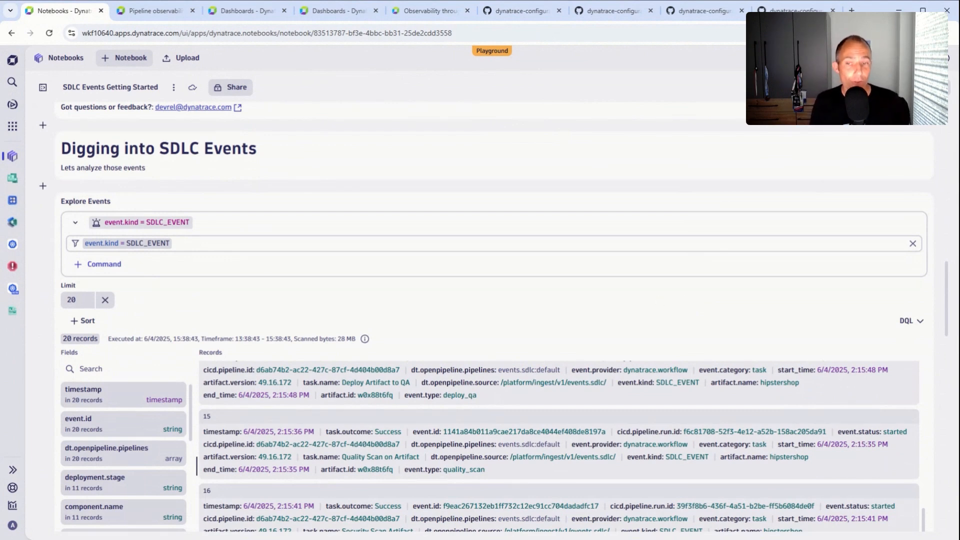
pyautogui.moveTo(205, 284)
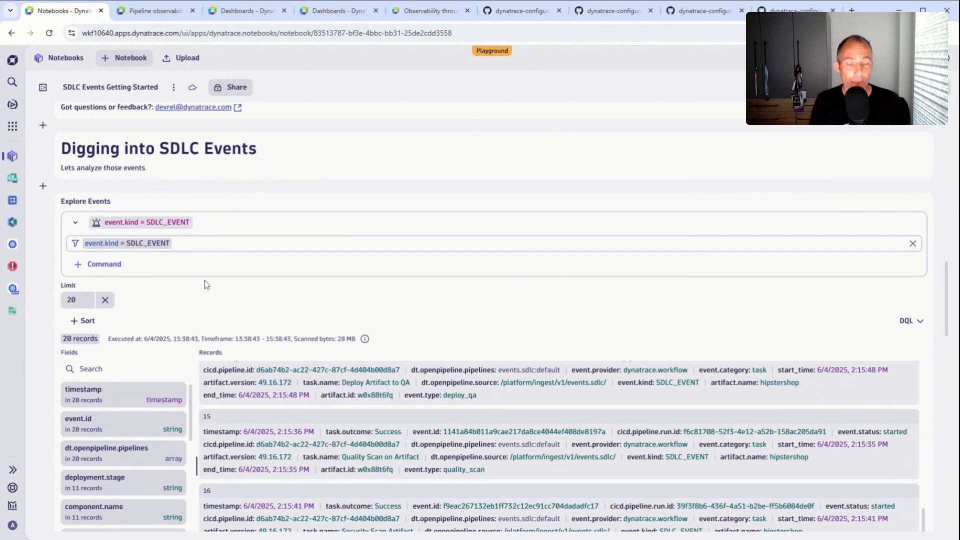
pyautogui.moveTo(274, 293)
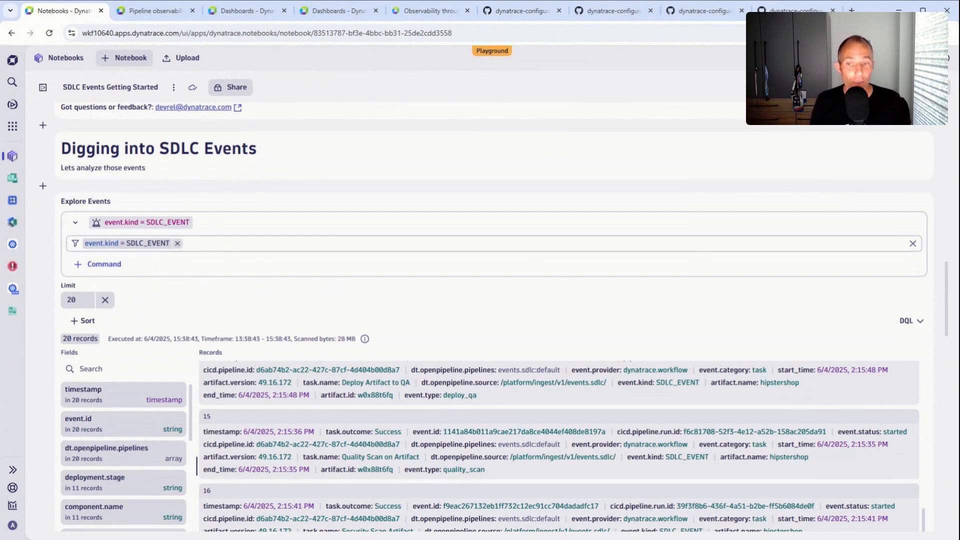
pyautogui.scroll(-3)
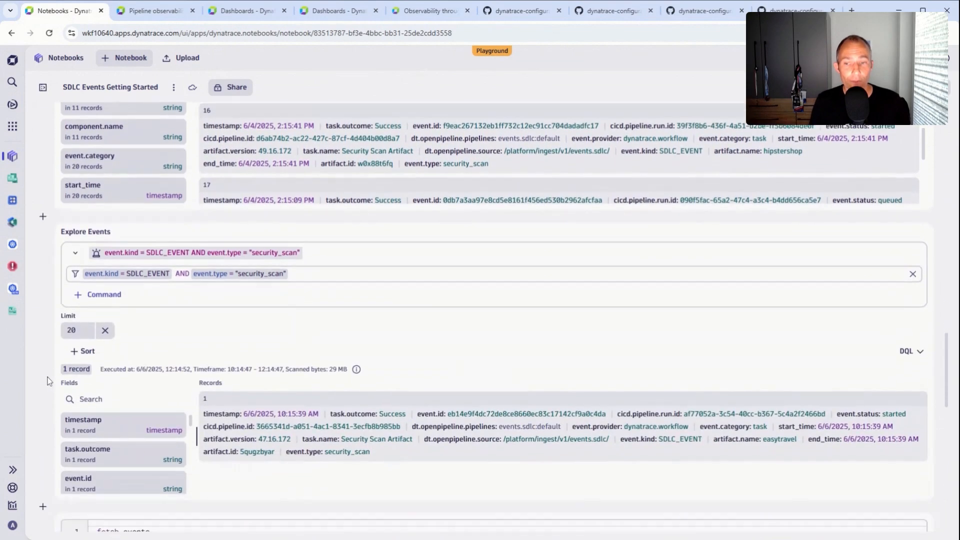
pyautogui.scroll(-3)
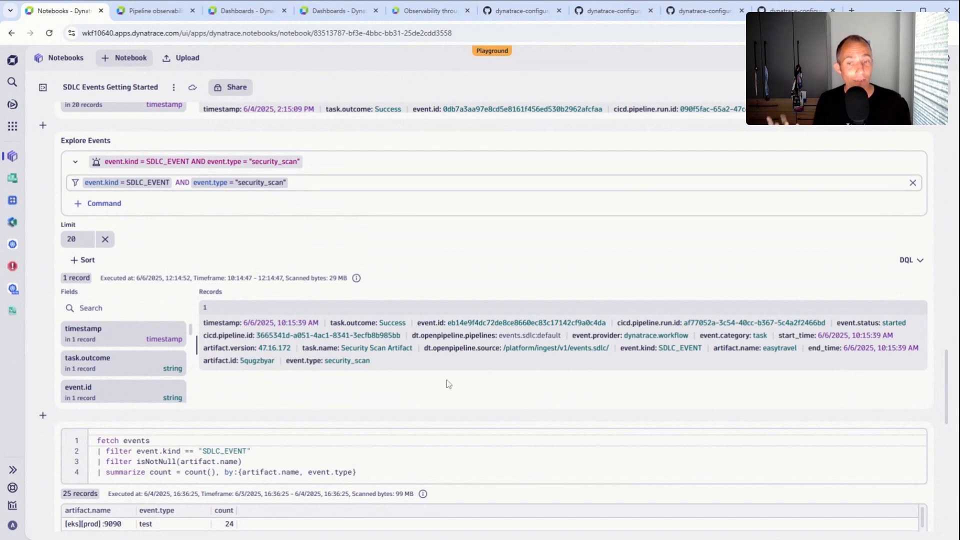
pyautogui.moveTo(486, 374)
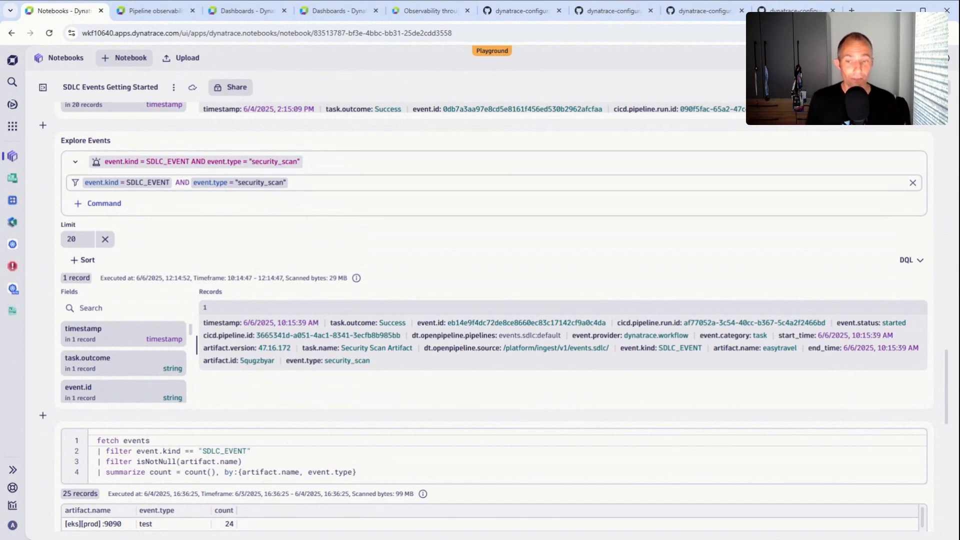
pyautogui.moveTo(230, 405)
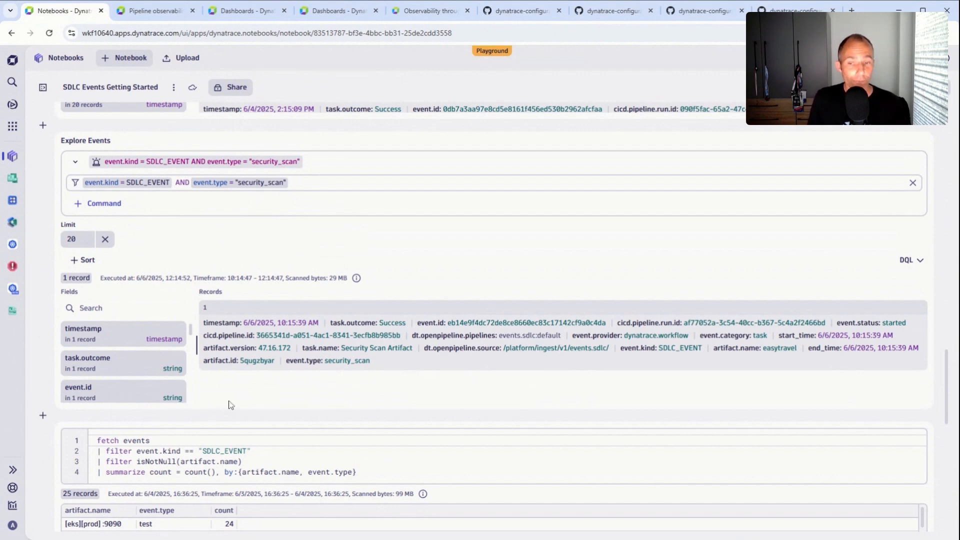
pyautogui.scroll(-3)
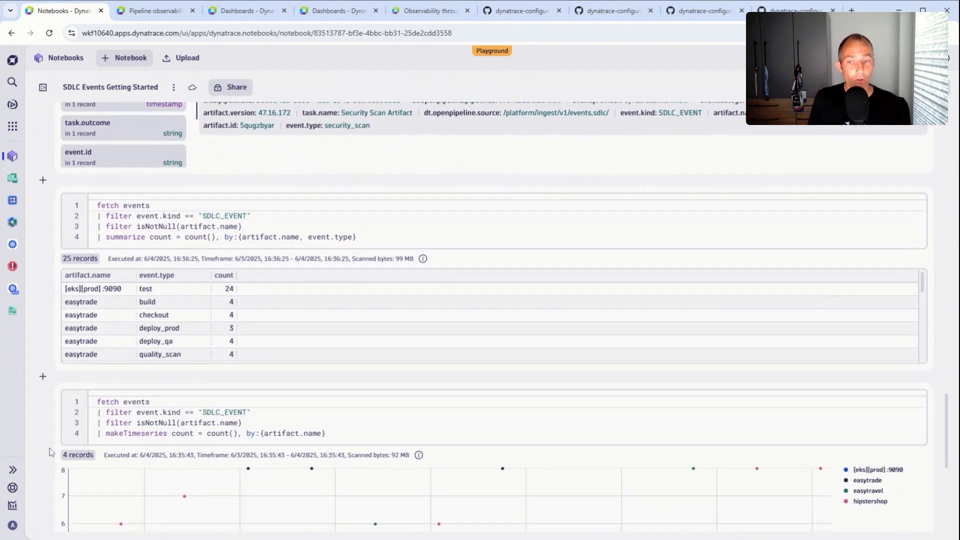
pyautogui.scroll(-3)
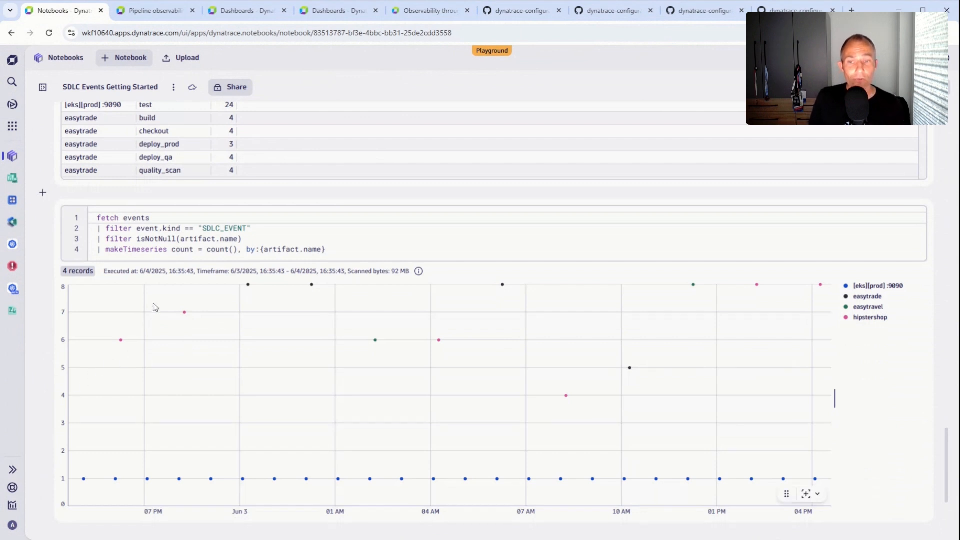
pyautogui.moveTo(121, 349)
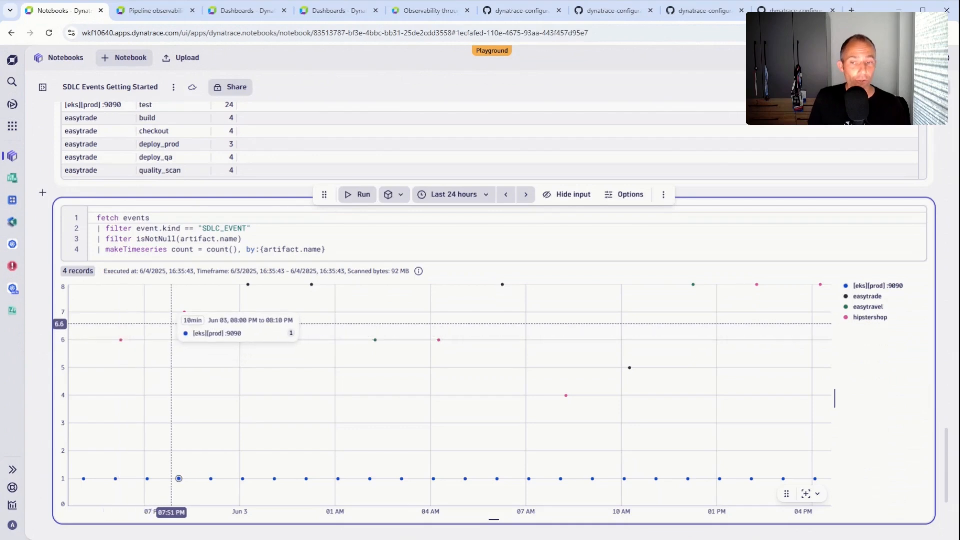
pyautogui.moveTo(248, 283)
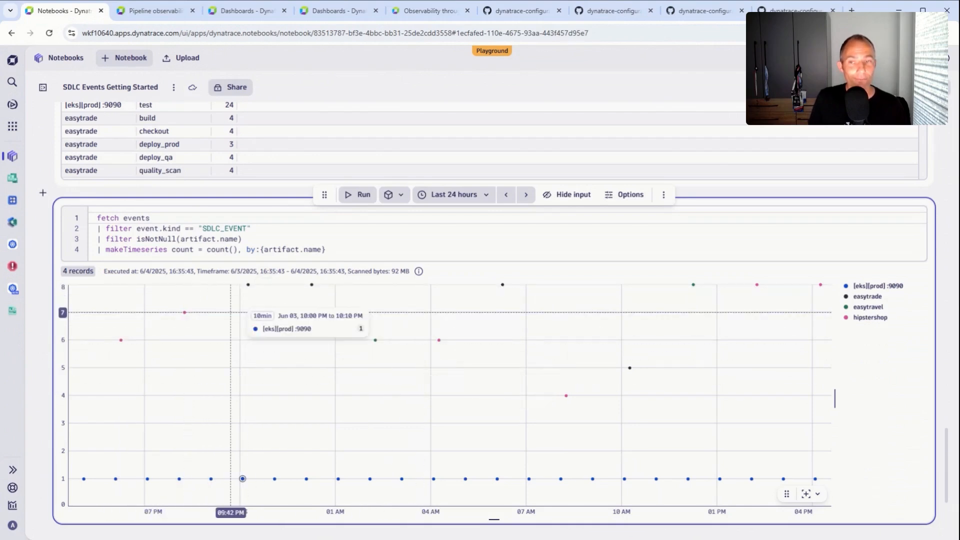
pyautogui.scroll(-3)
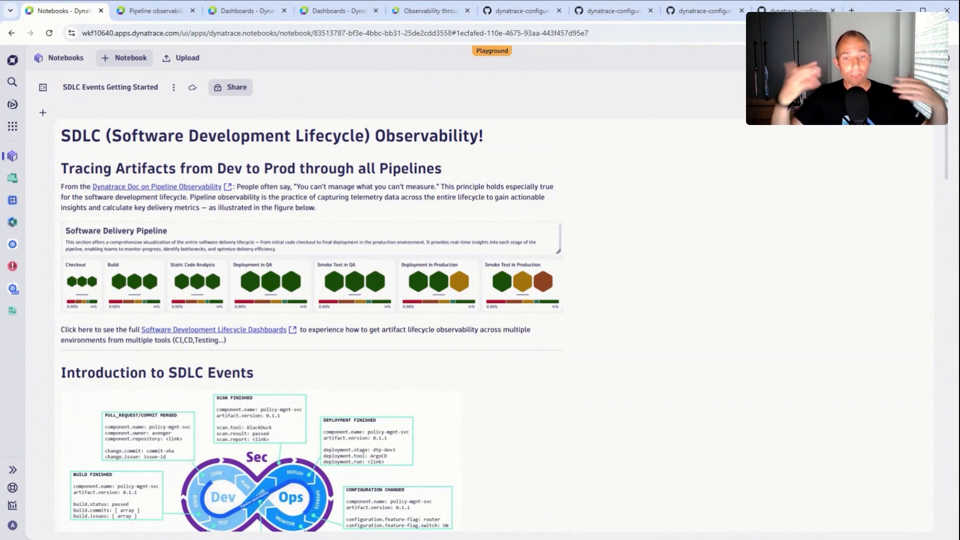
pyautogui.scroll(-3)
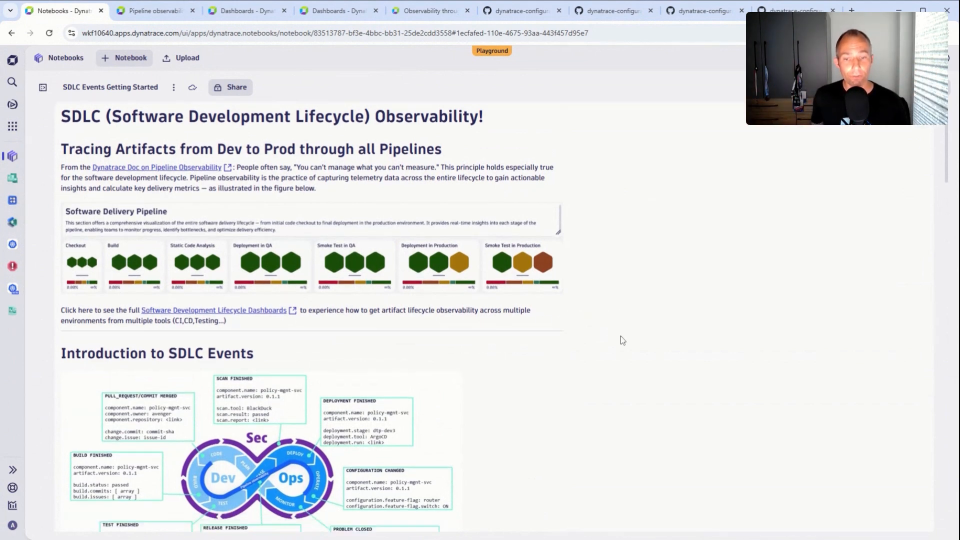
pyautogui.scroll(-3)
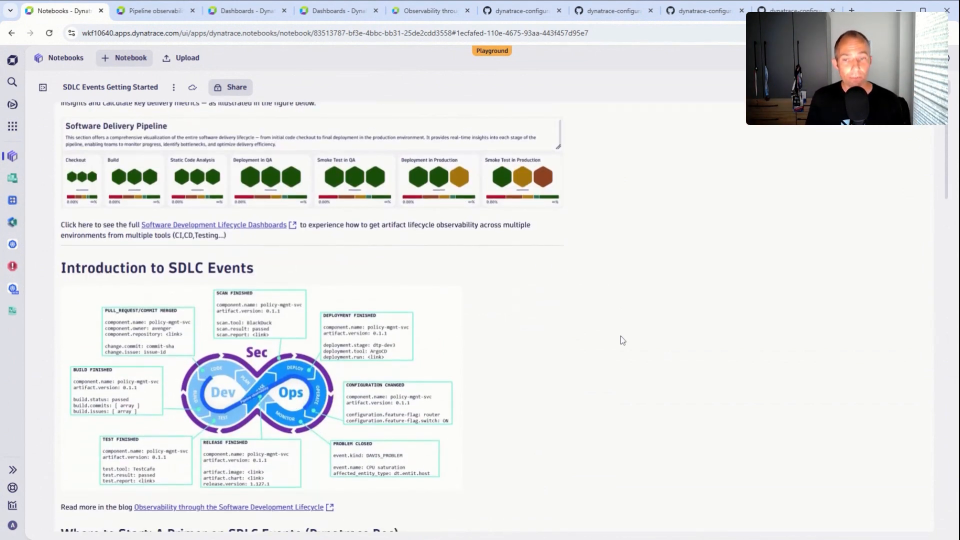